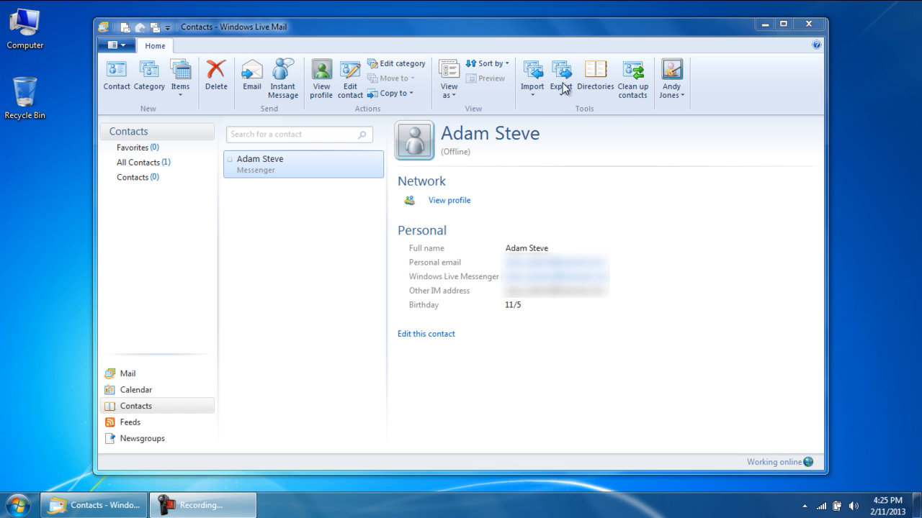
Show the Export dropdown listing the CSV and business card (.VCF) formats.
left_click(558, 77)
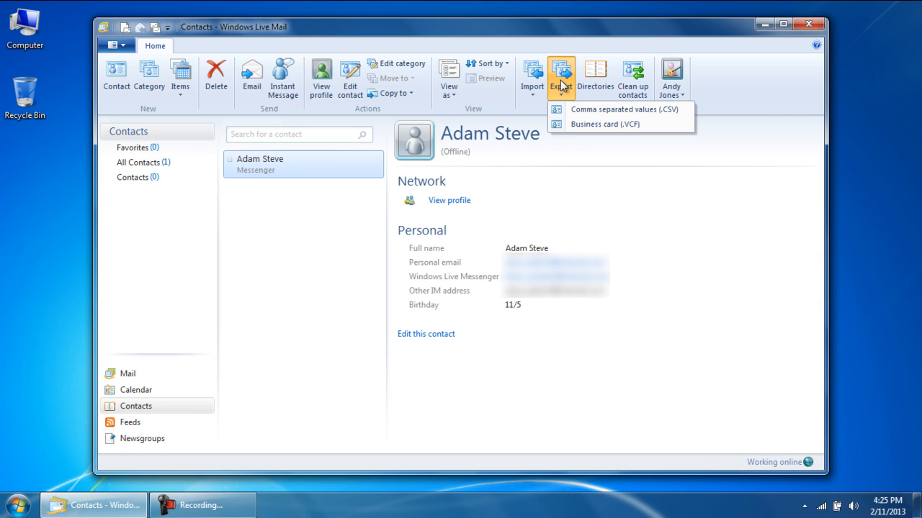
Export contacts as business cards (.VCF) to the Desktop.
left_click(613, 124)
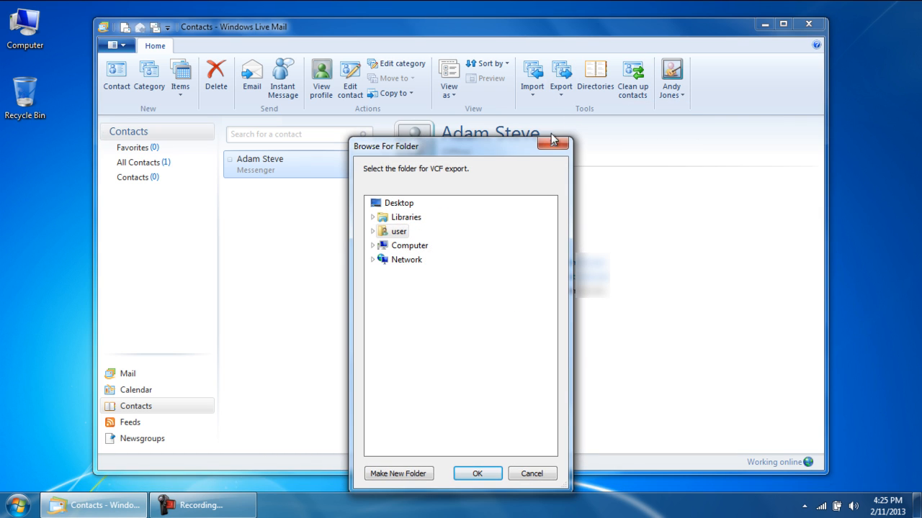
mouse_move(399, 206)
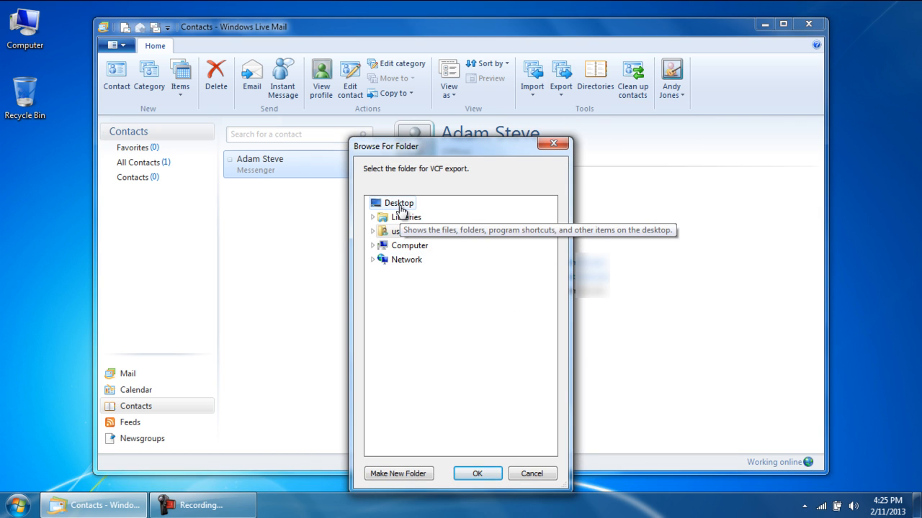
left_click(398, 474)
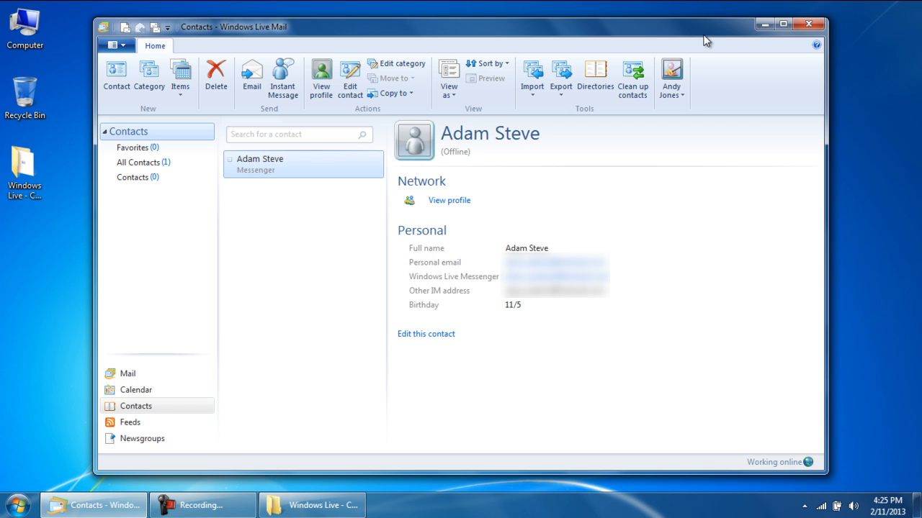
Start a CSV export saved as Windows Live Contacts Backup in the Contacts Backup folder.
left_click(557, 72)
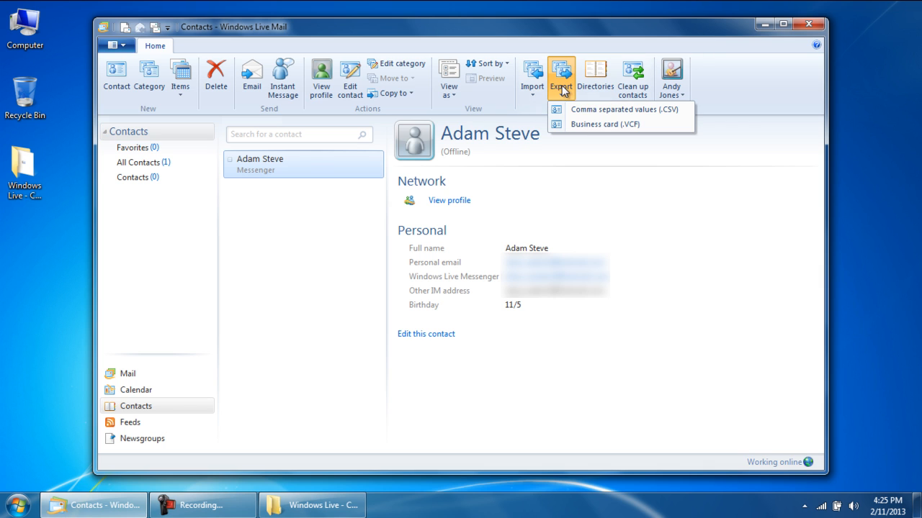
left_click(626, 109)
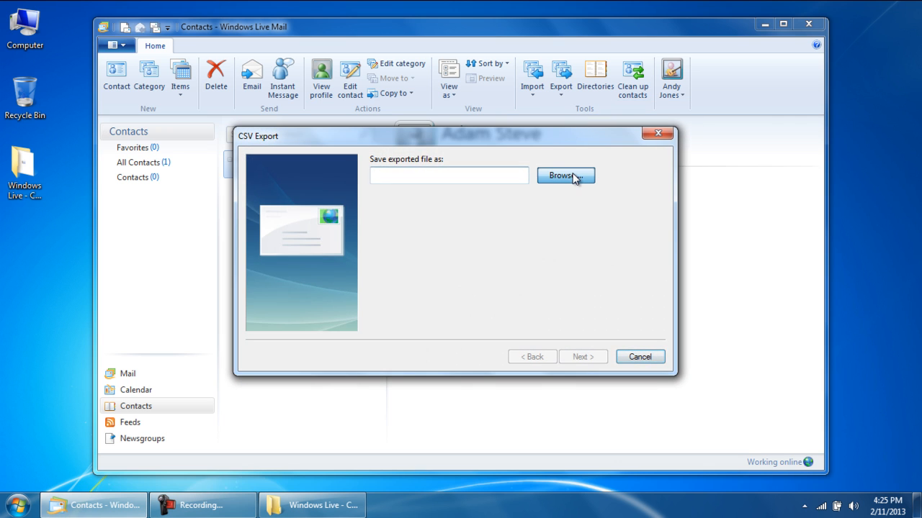
left_click(566, 175)
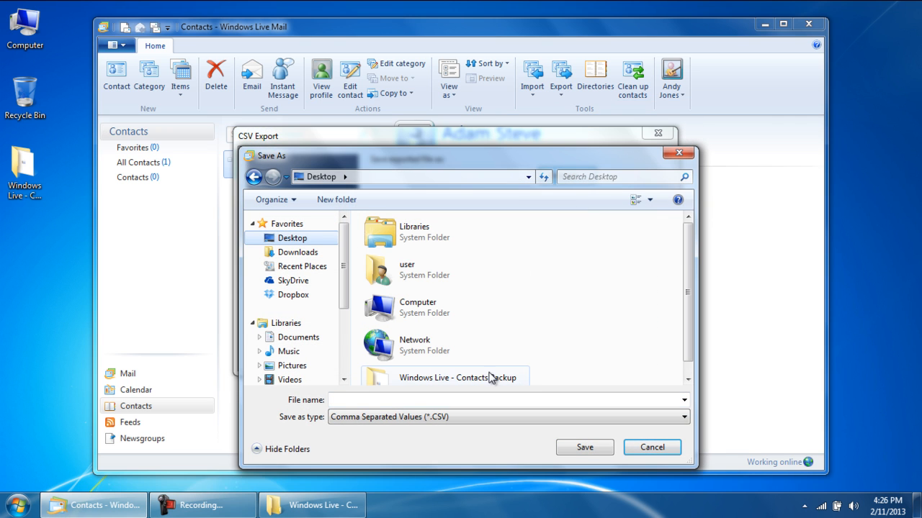
double_click(453, 377)
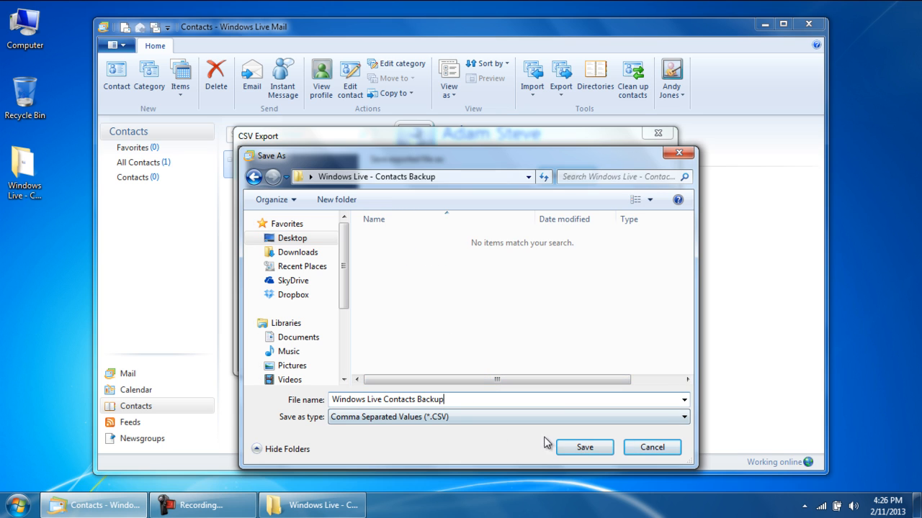
left_click(589, 447)
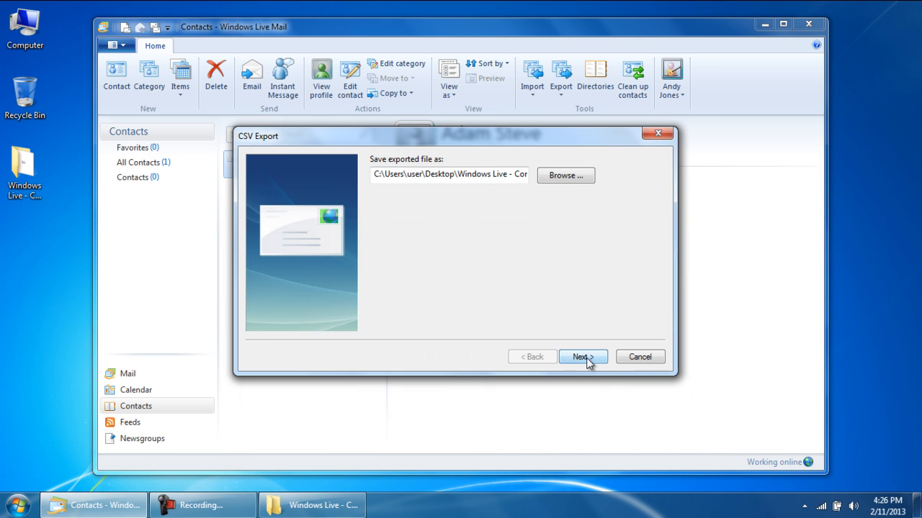
Add First Name and Last Name to the exported fields and finish the CSV export.
left_click(583, 357)
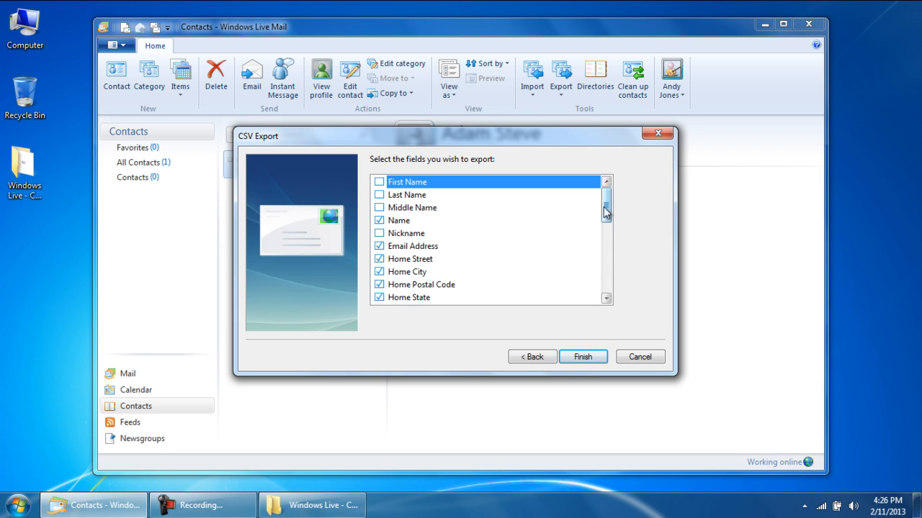
left_click_drag(605, 213, 606, 277)
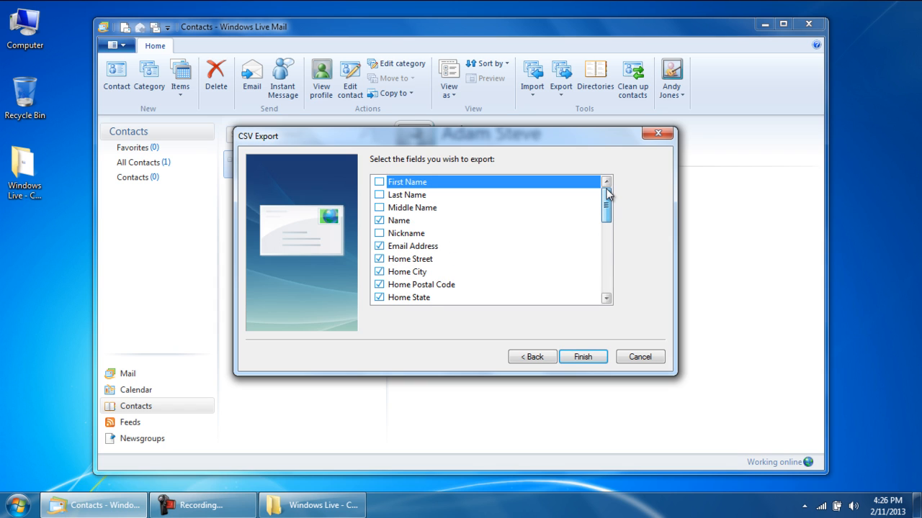
mouse_move(411, 194)
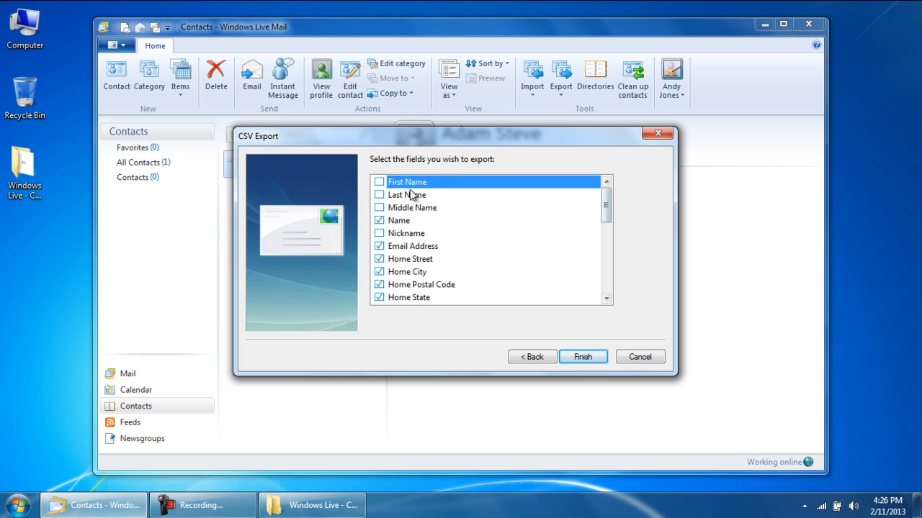
left_click(378, 195)
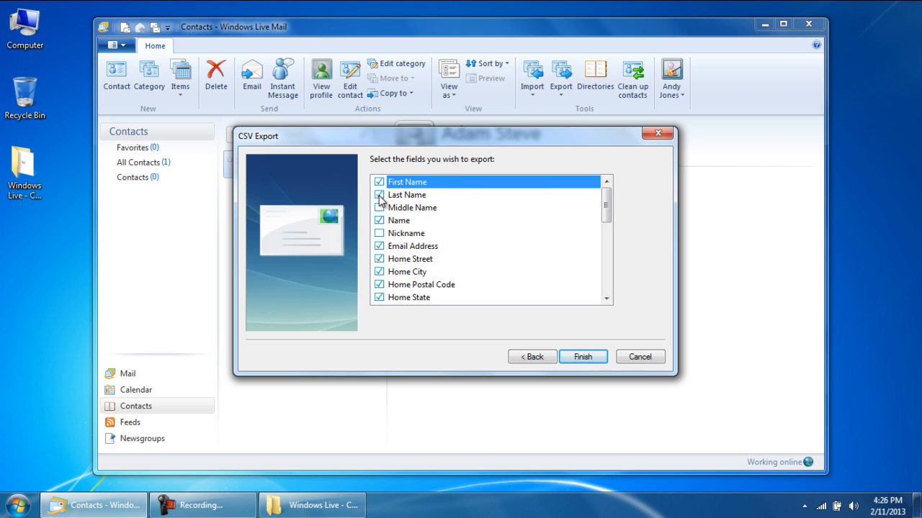
left_click(380, 220)
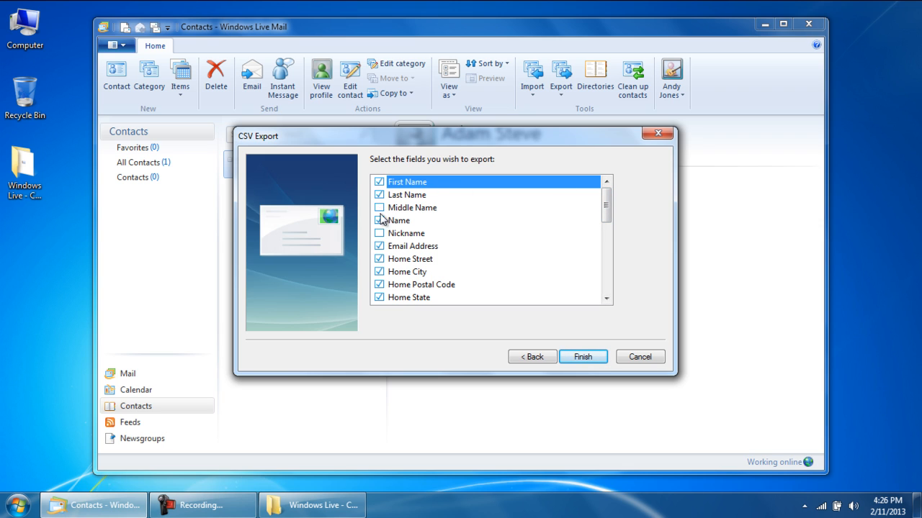
left_click(583, 357)
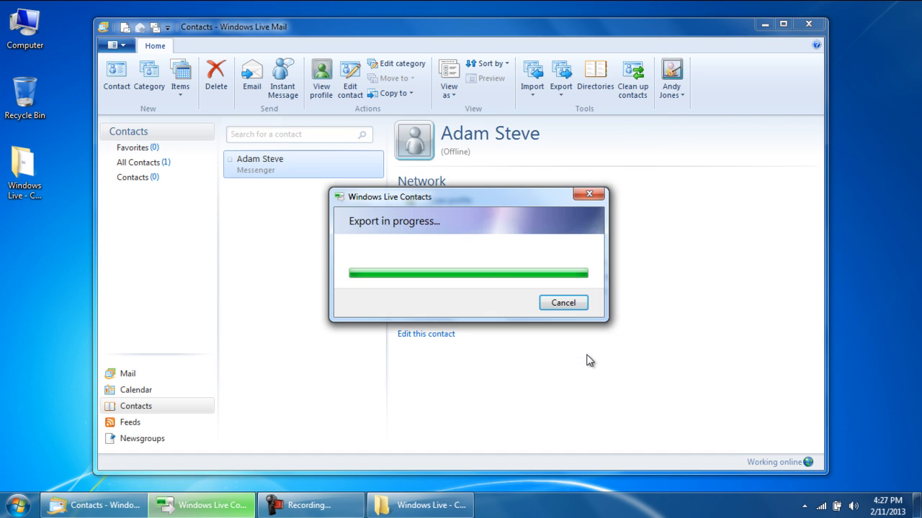